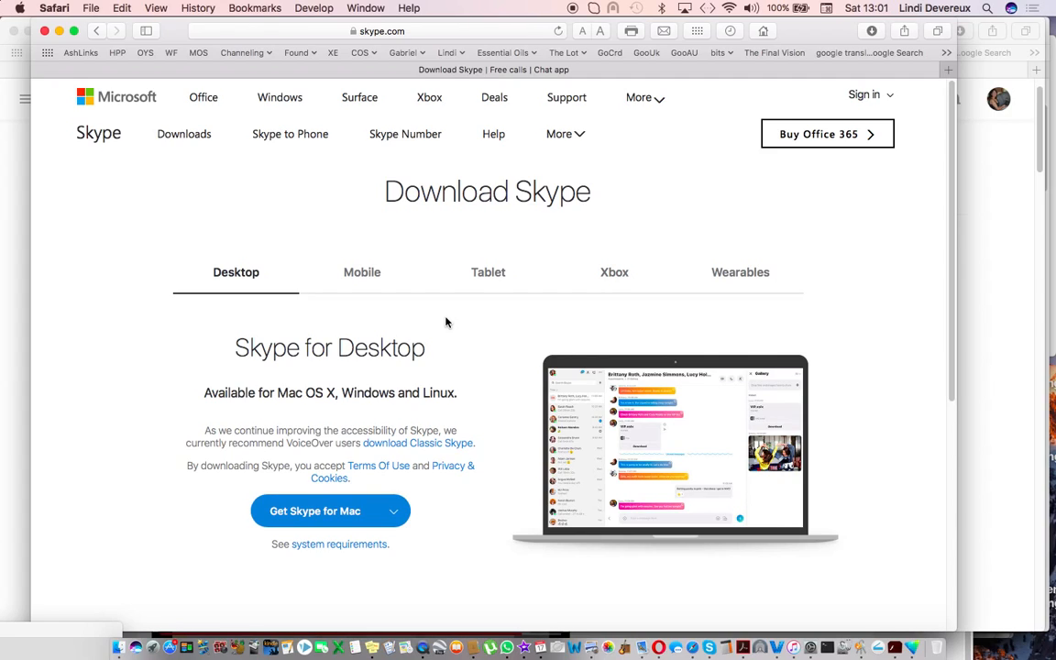
mouse_move(115, 402)
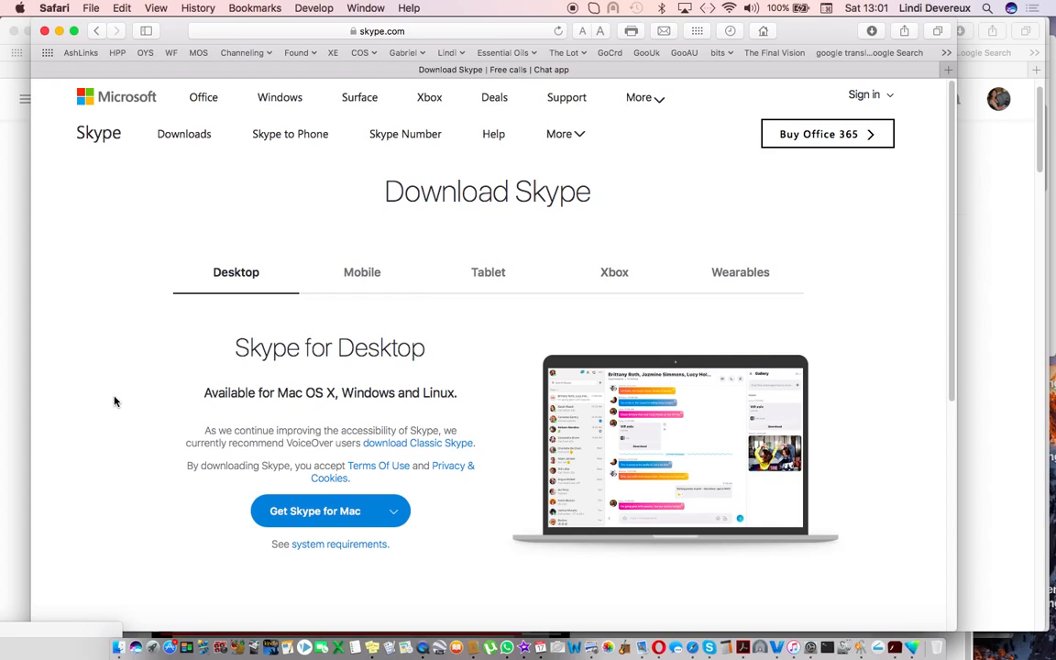
Browse the platform download choices, then start the Classic Skype for Mac download
scroll(down, 3)
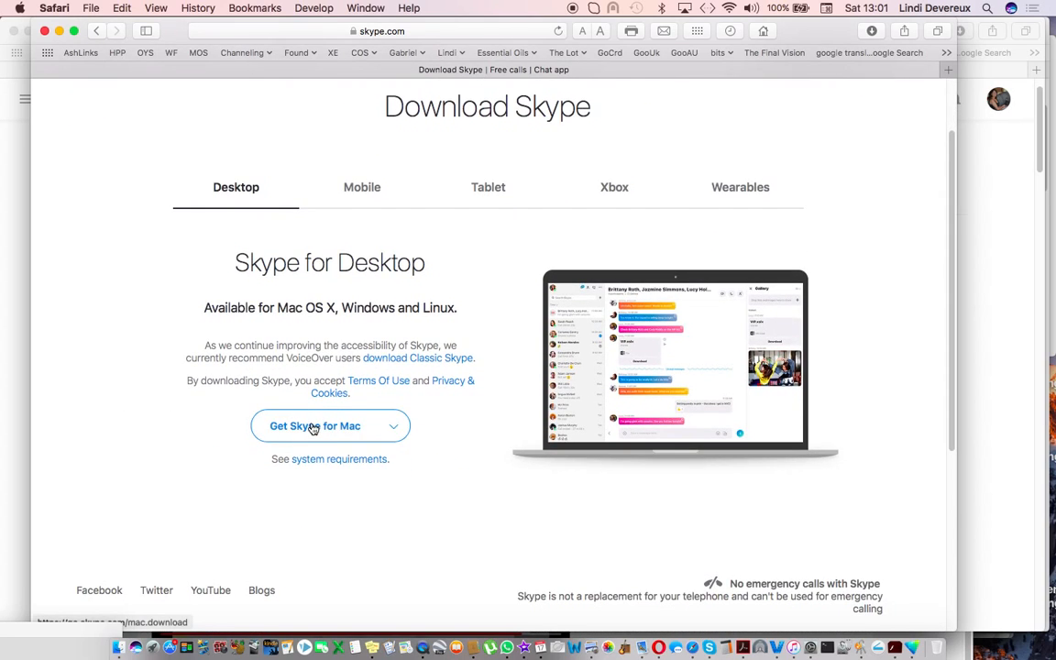
click(393, 425)
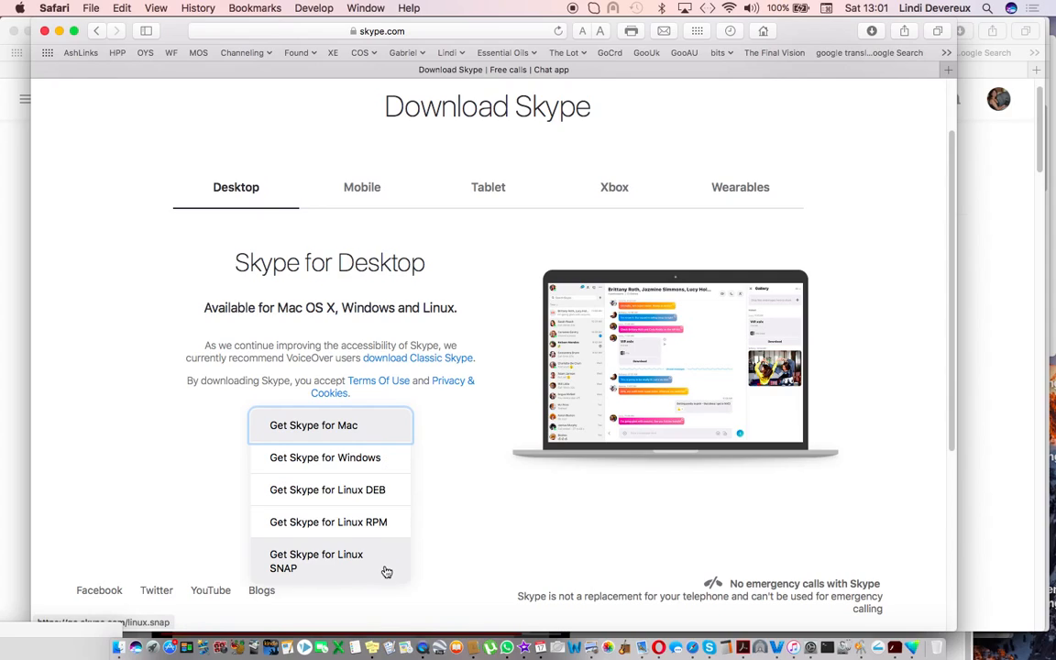
click(330, 426)
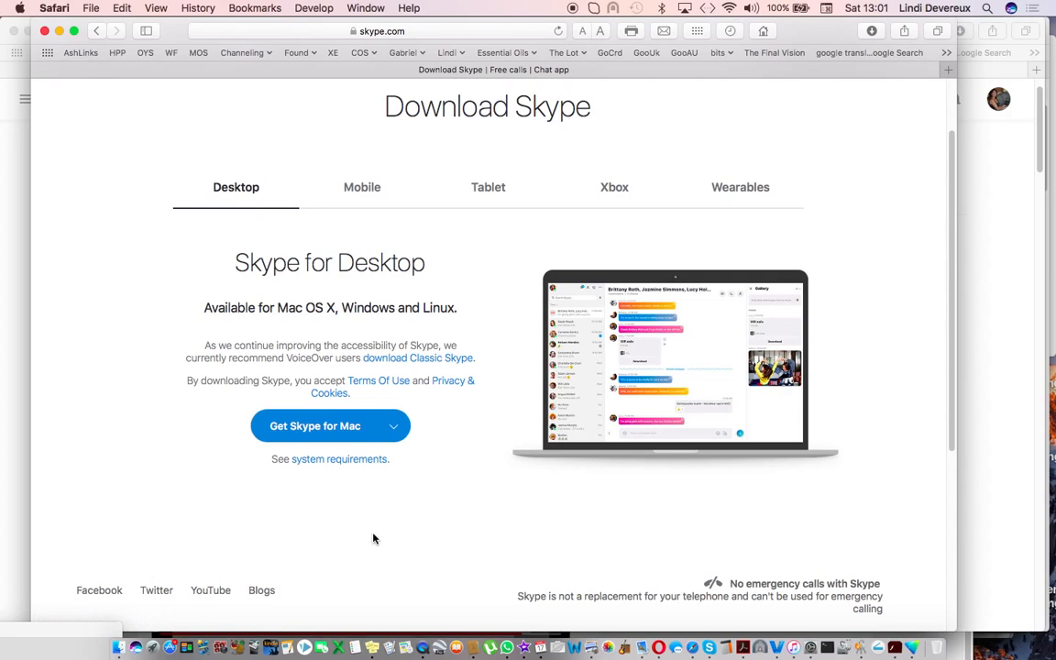
mouse_move(403, 469)
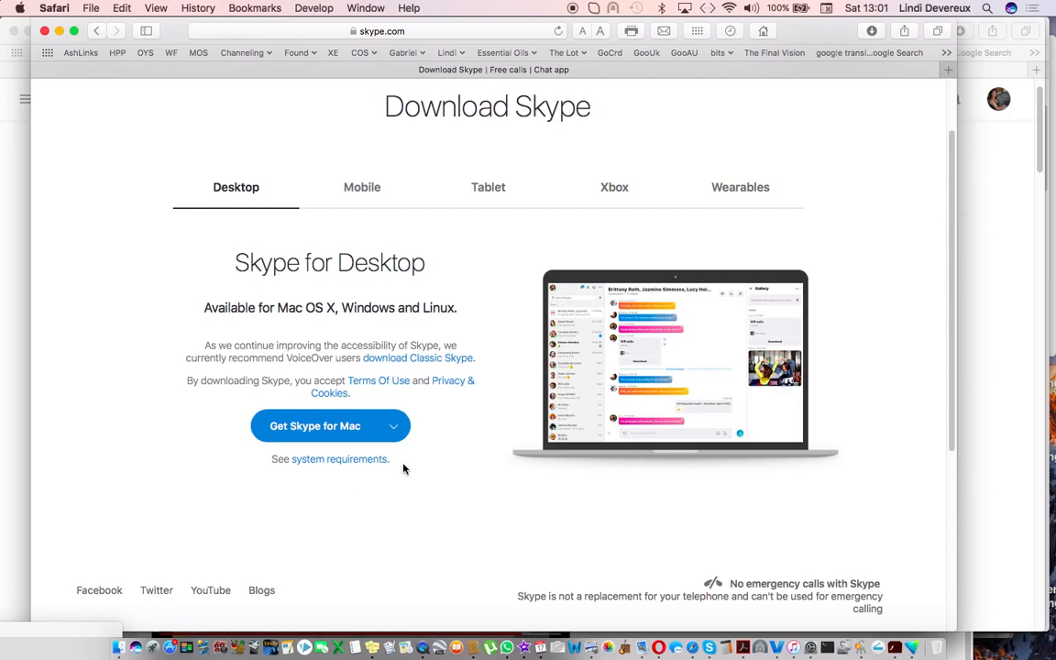
mouse_move(238, 546)
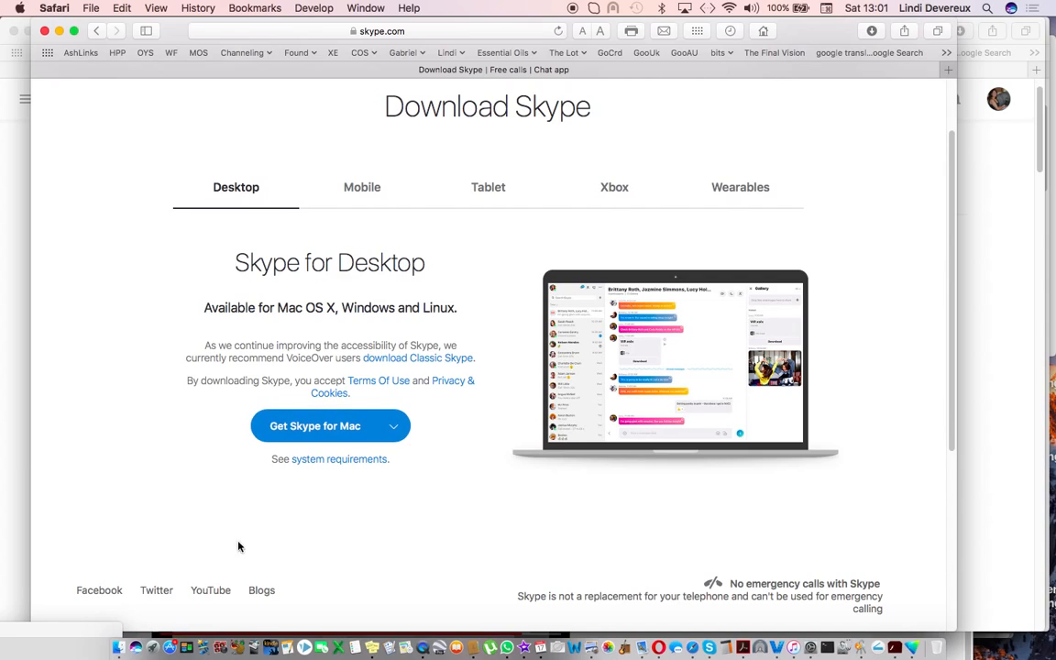
mouse_move(227, 358)
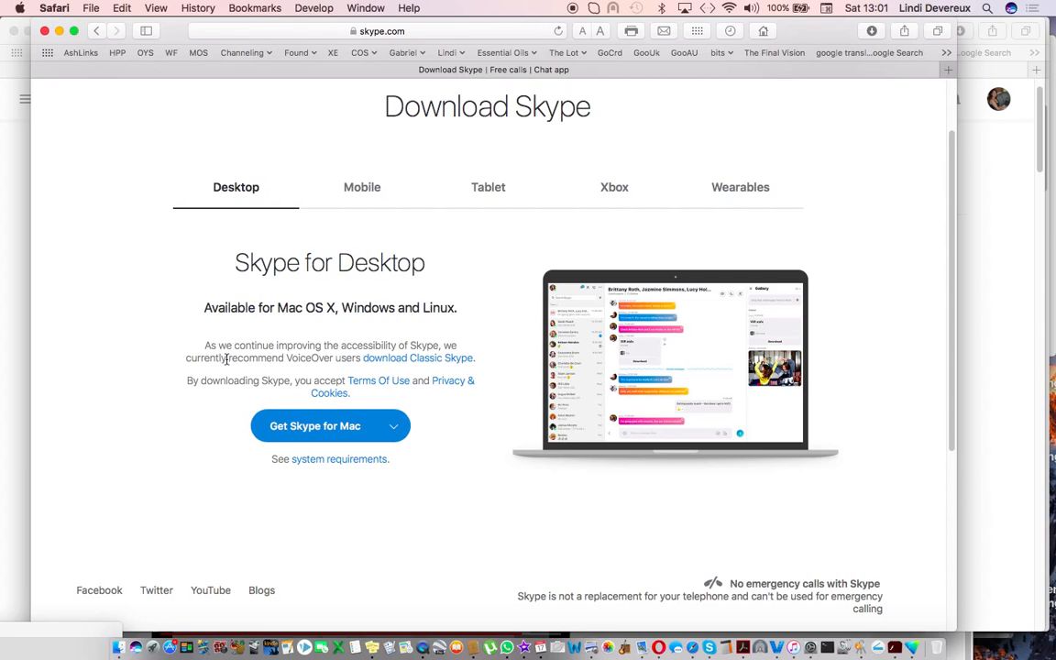
mouse_move(264, 355)
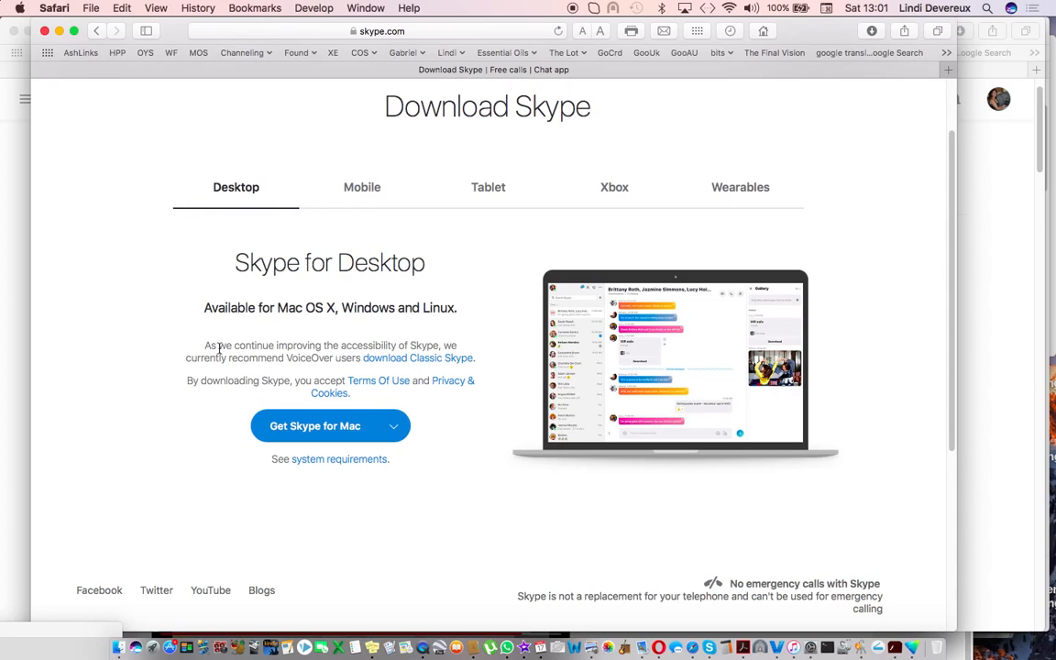
mouse_move(369, 345)
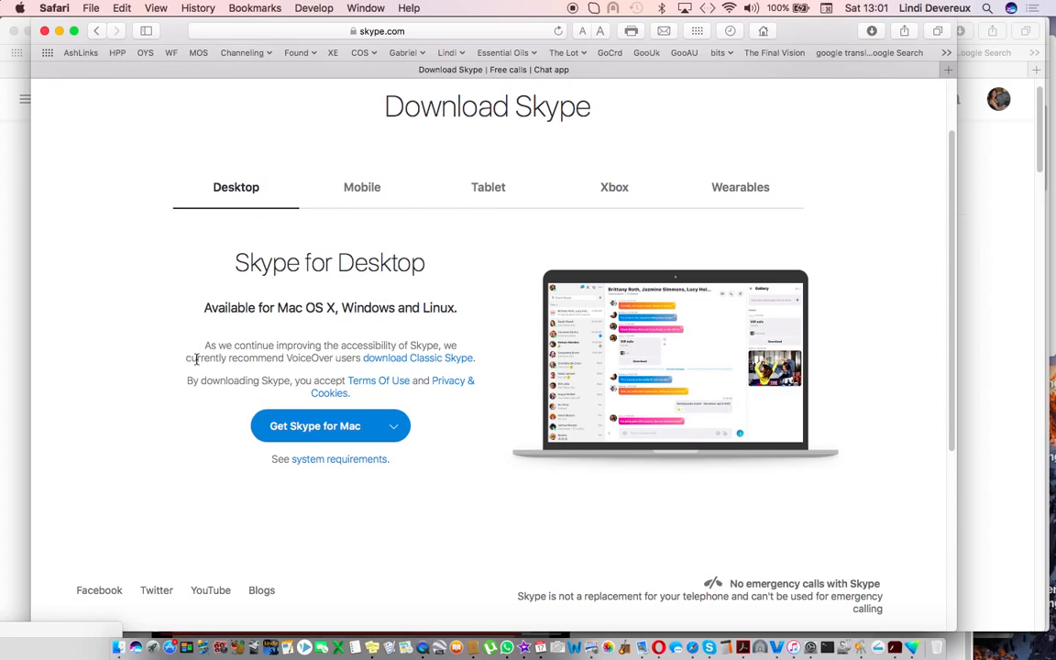
mouse_move(335, 358)
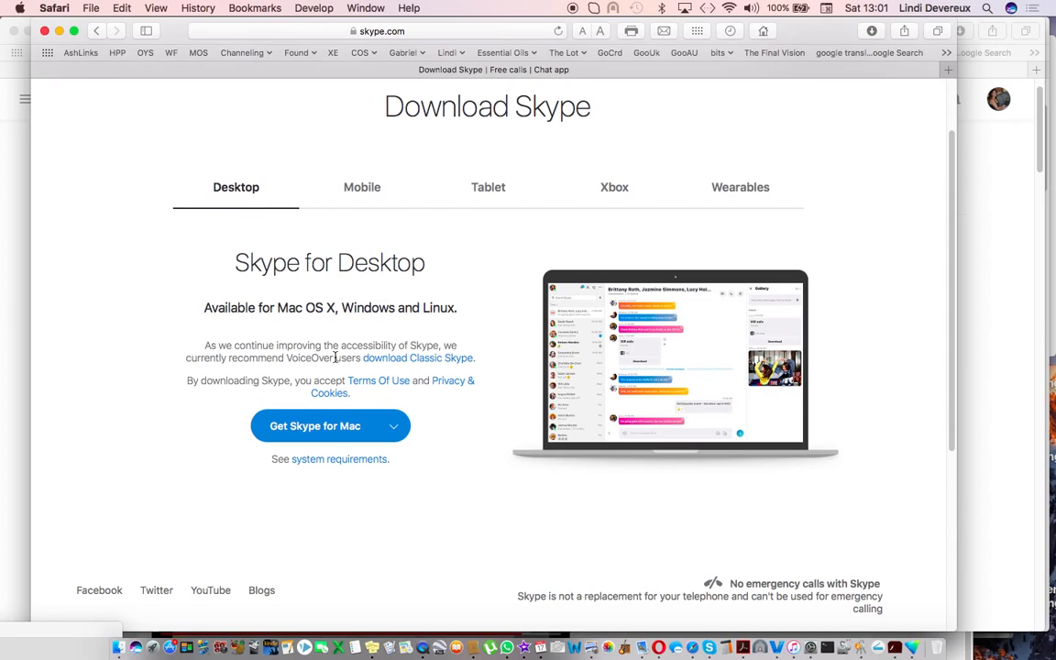
mouse_move(486, 357)
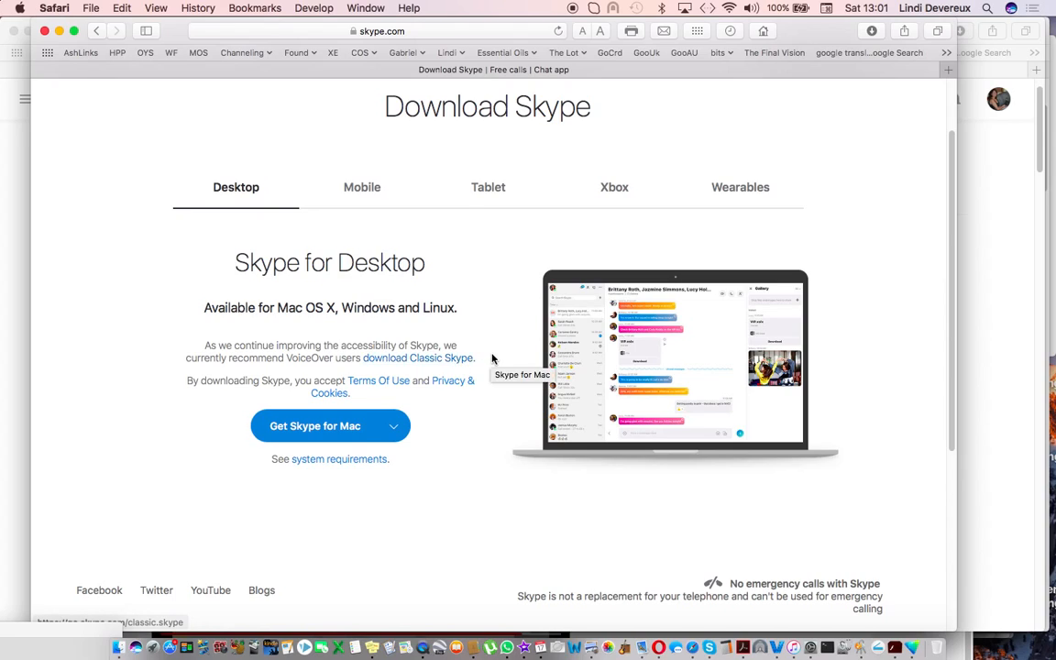
mouse_move(449, 362)
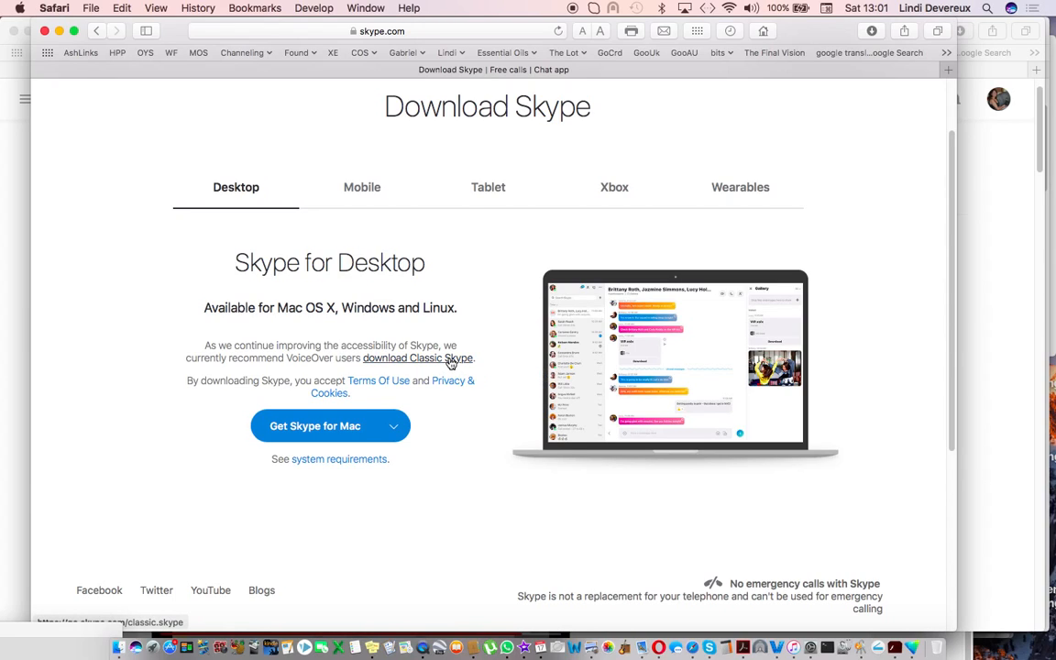
click(330, 425)
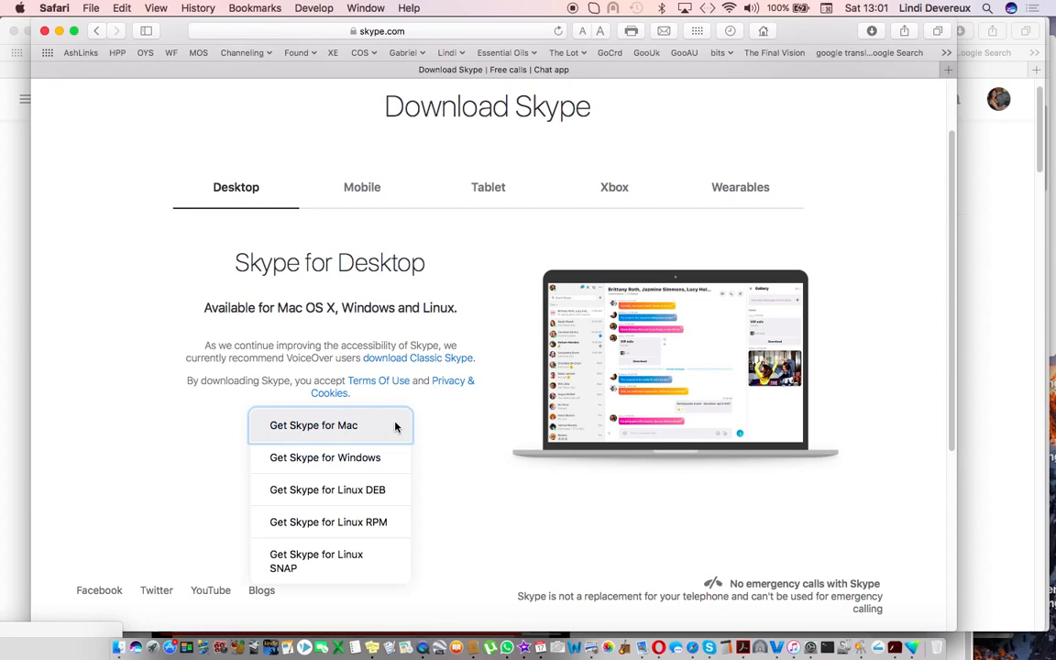
click(313, 424)
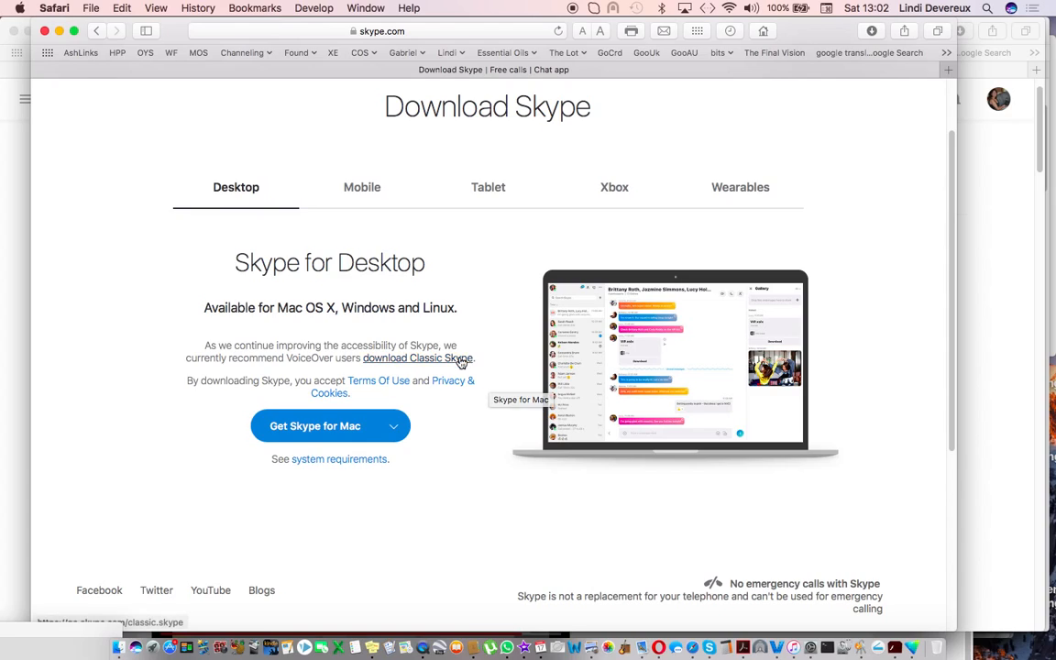
mouse_move(457, 360)
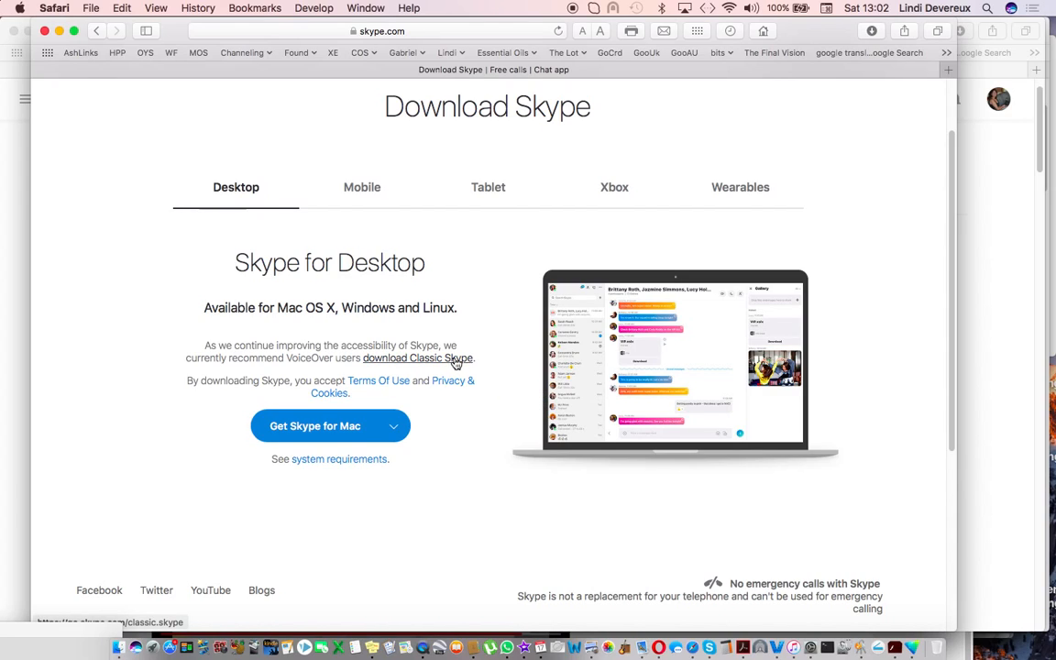
click(417, 357)
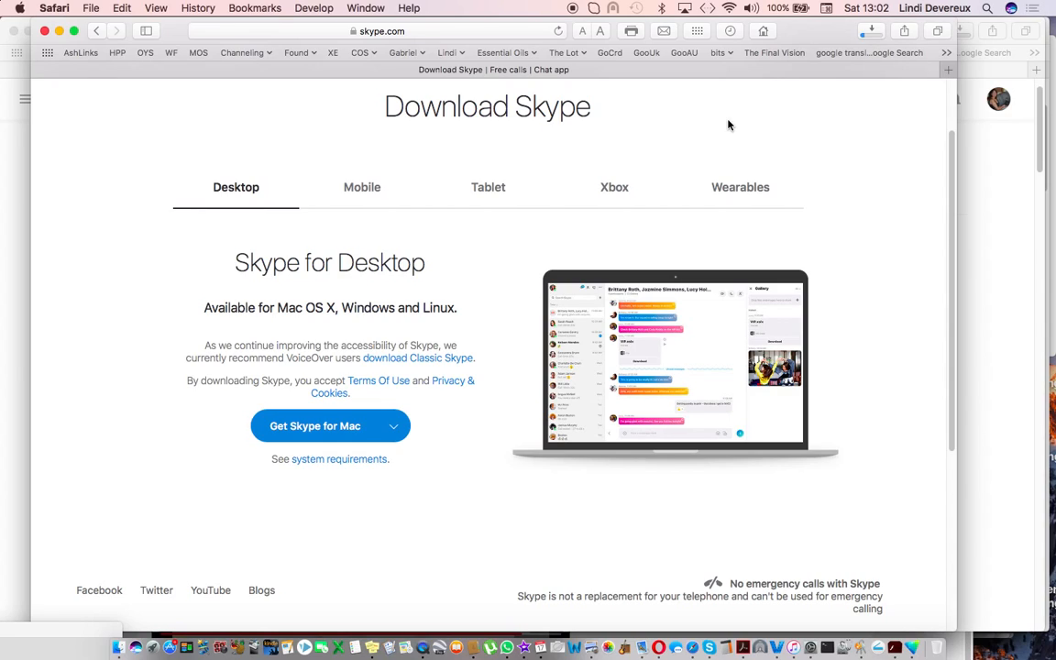
mouse_move(110, 335)
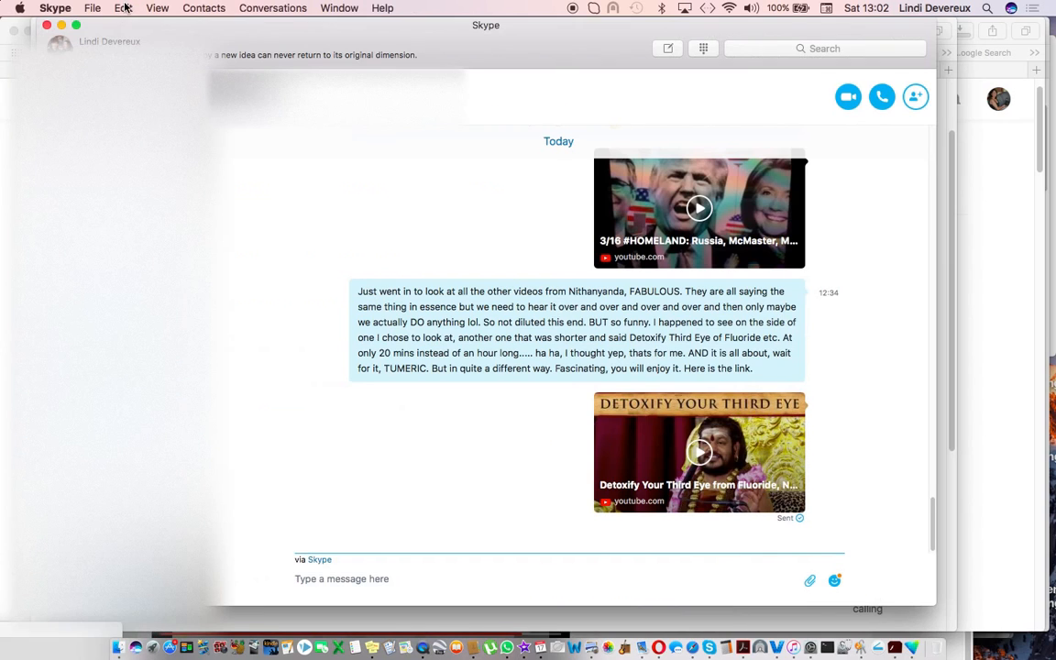
Bring up the Skype menu to reach its preferences
click(54, 7)
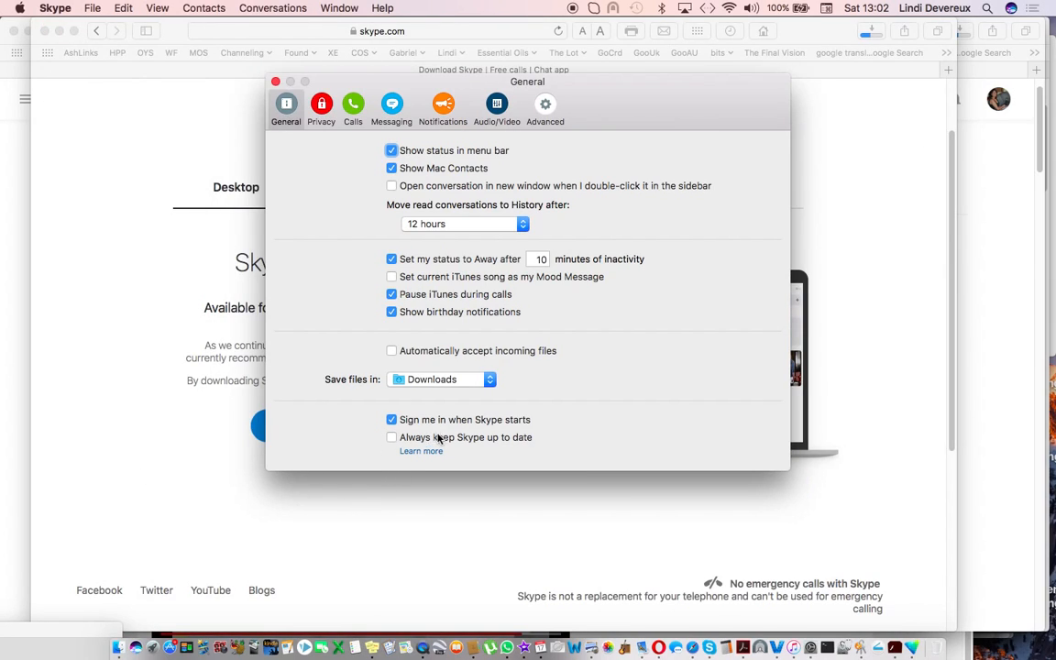
mouse_move(396, 449)
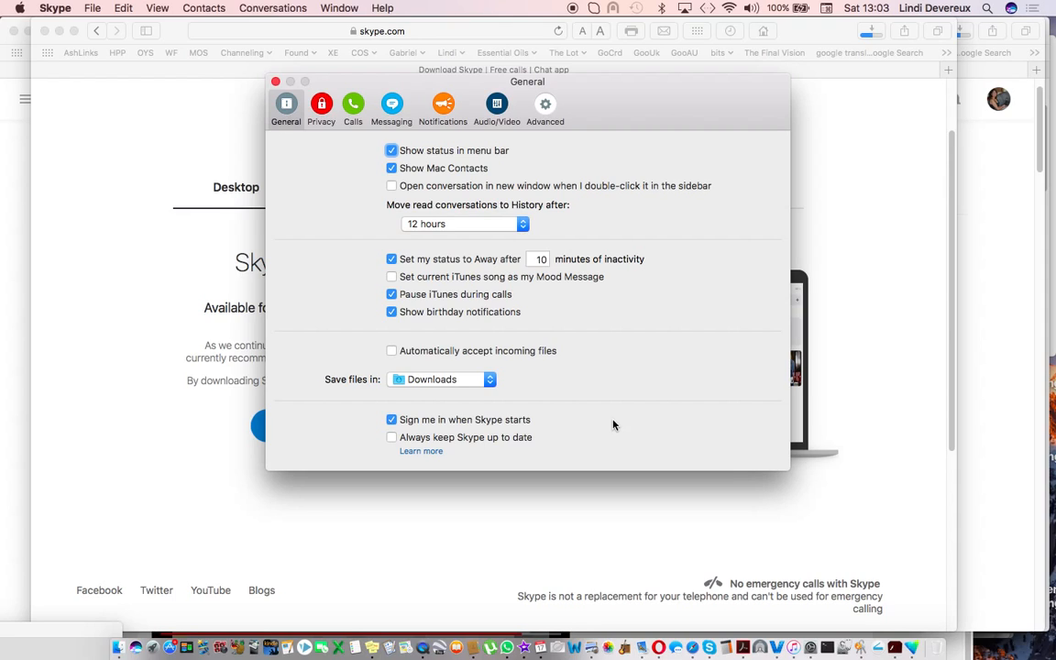
mouse_move(609, 435)
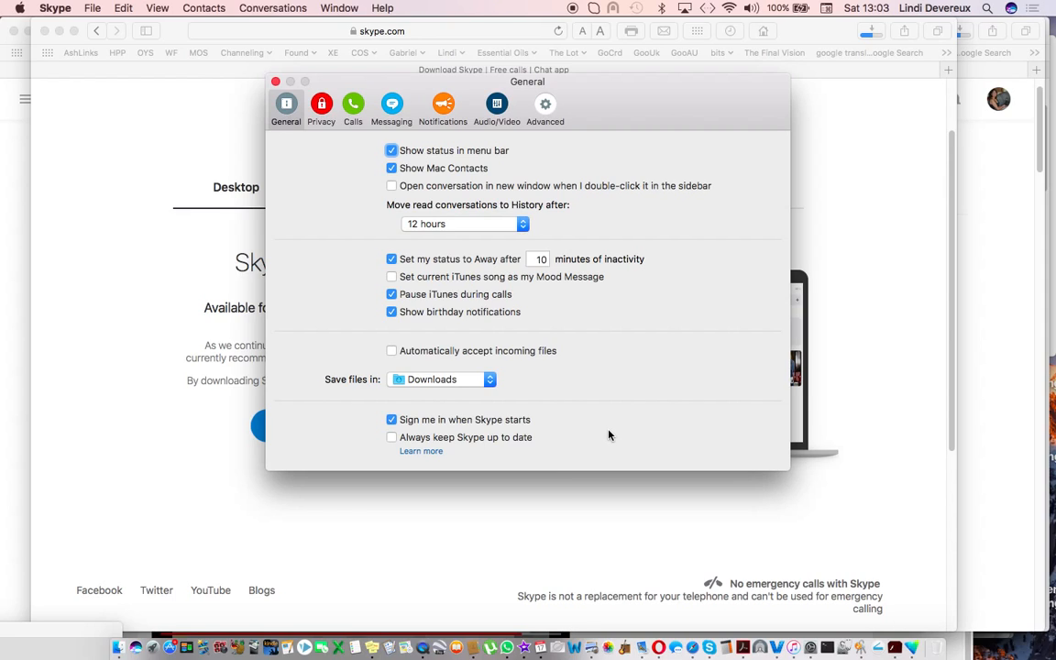